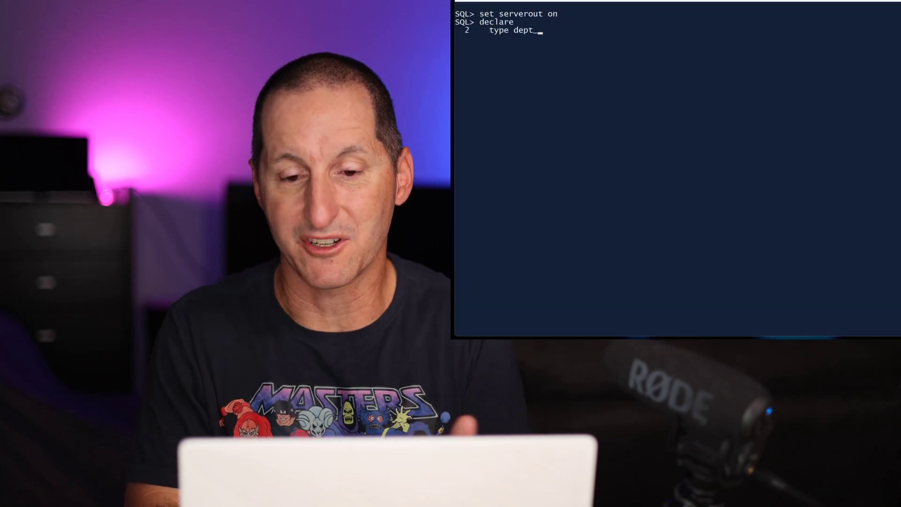
{"action": "type", "text": "_name_list is"}
{"action": "type", "text": "from dept;"}
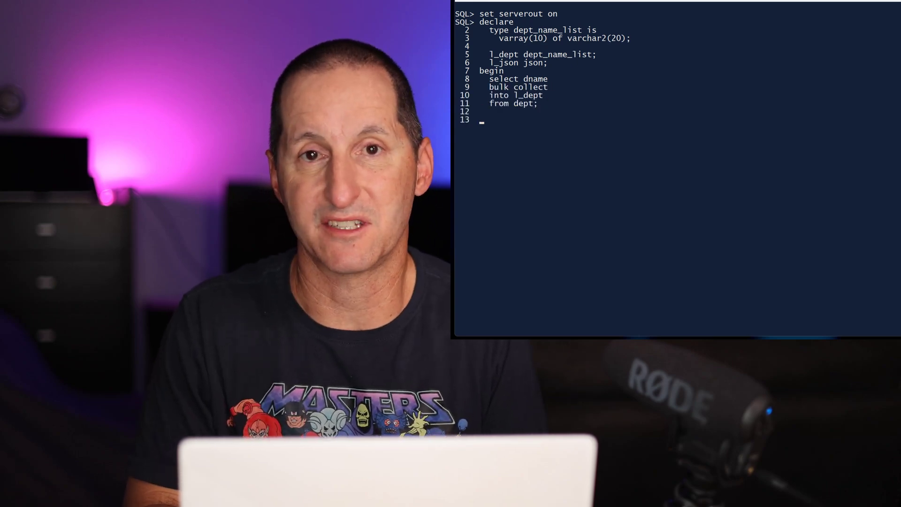
{"action": "type", "text": "l_json := json(l_dept);"}
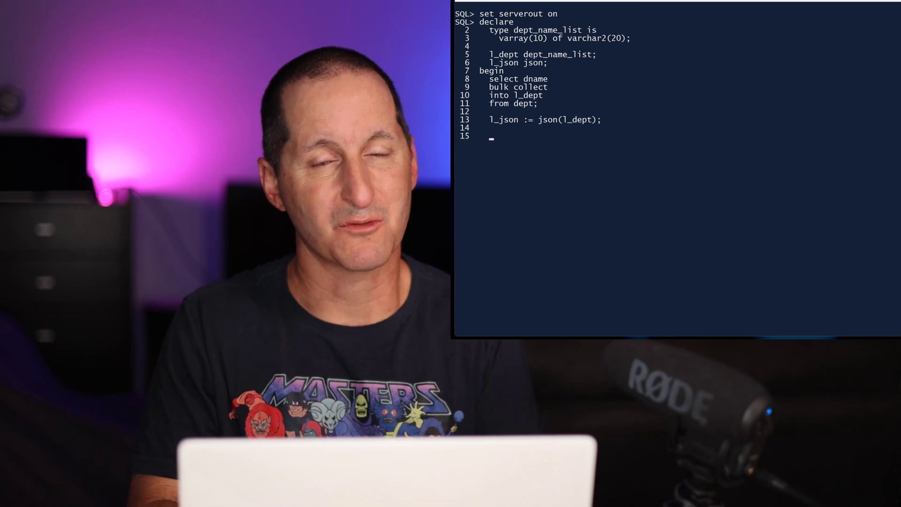
{"action": "type", "text": "dbms_output.put_line(json_serialize(l_"}
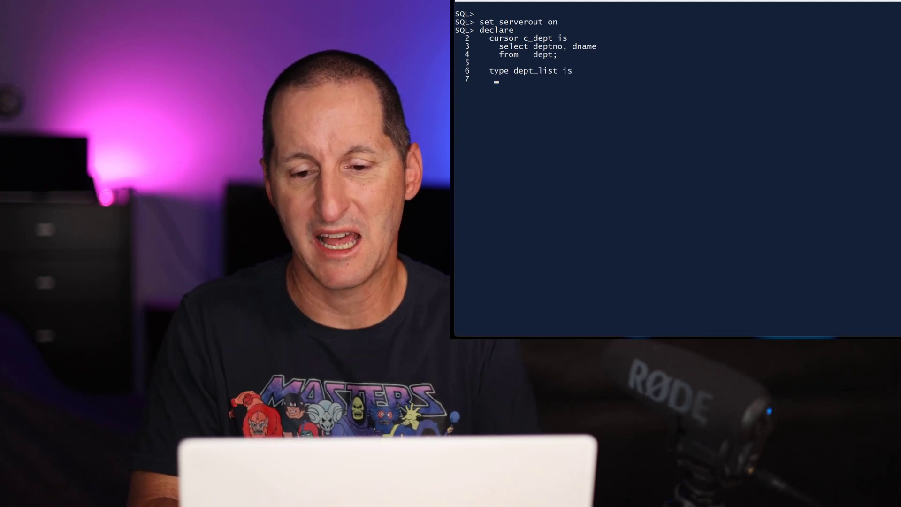
{"action": "type", "text": "varray(10) of c_dept%rowtype;"}
{"action": "type", "text": "l_json json;"}
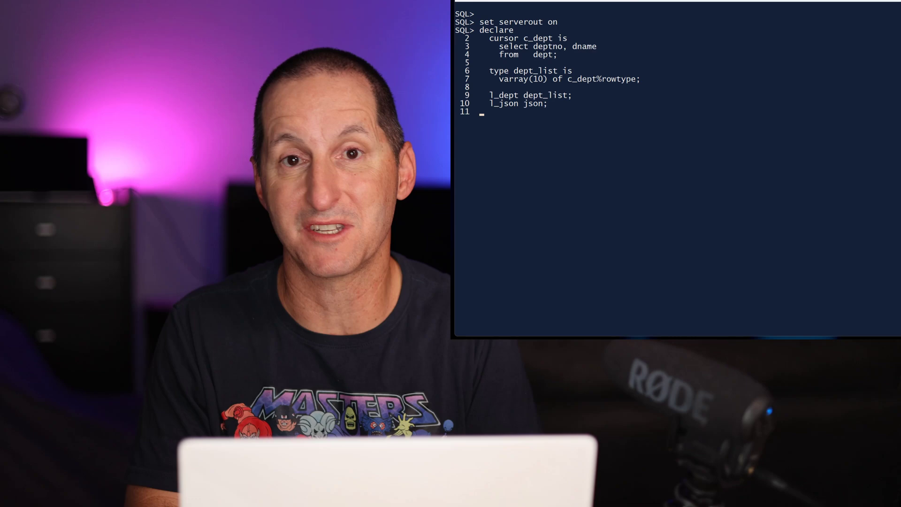
{"action": "type", "text": "begin"}
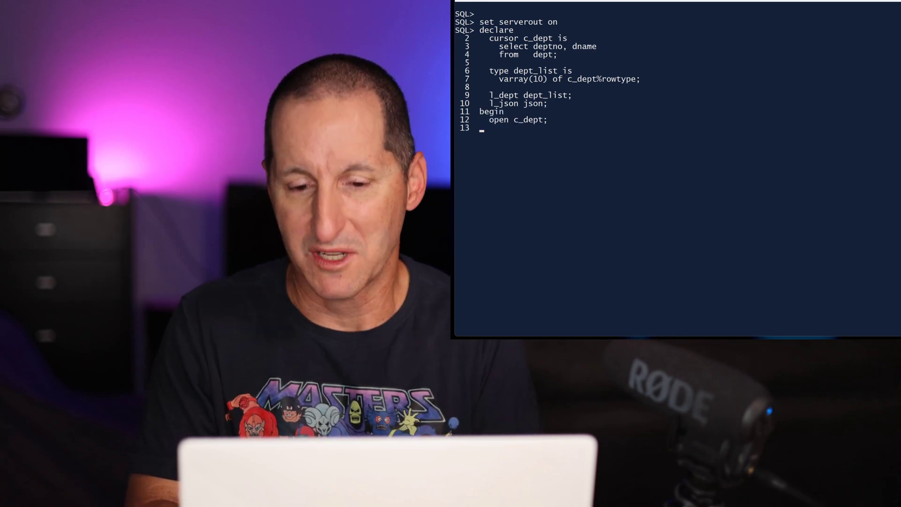
{"action": "type", "text": "fetch c_dept"}
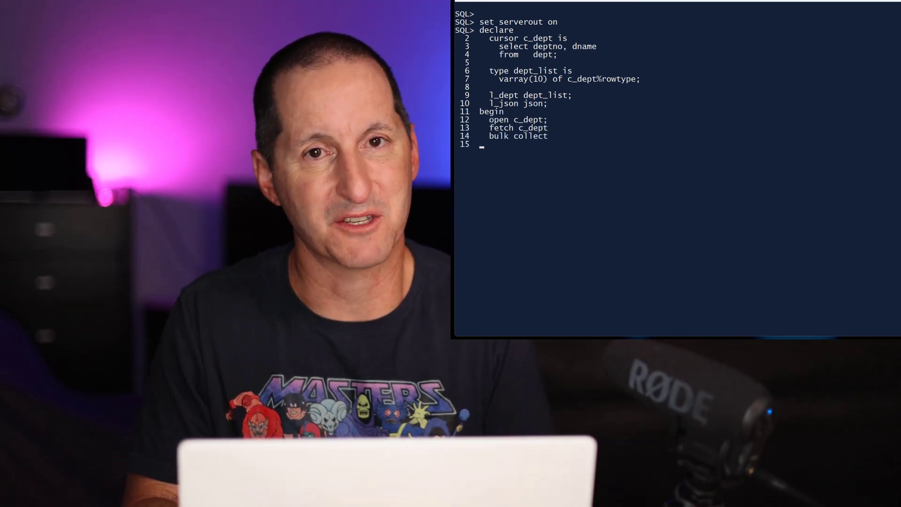
{"action": "type", "text": "into l_dept;"}
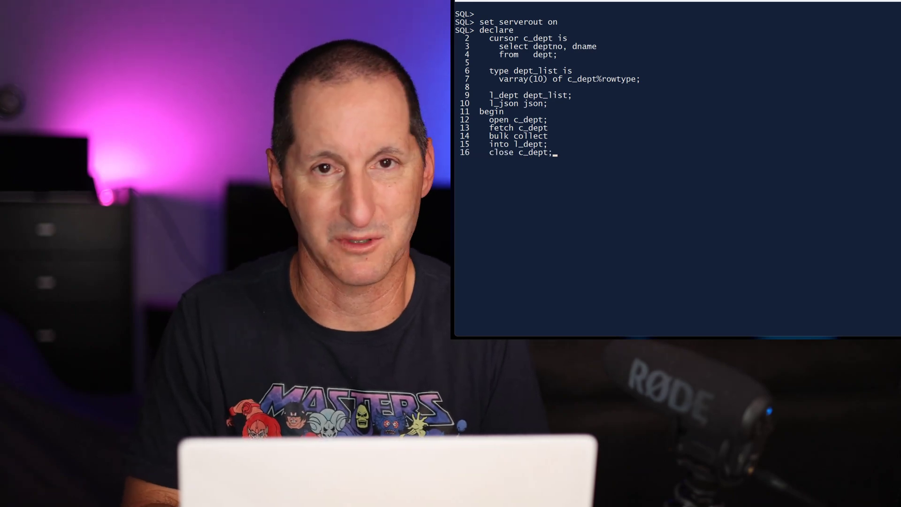
{"action": "type", "text": "l_json := json(l_dept);"}
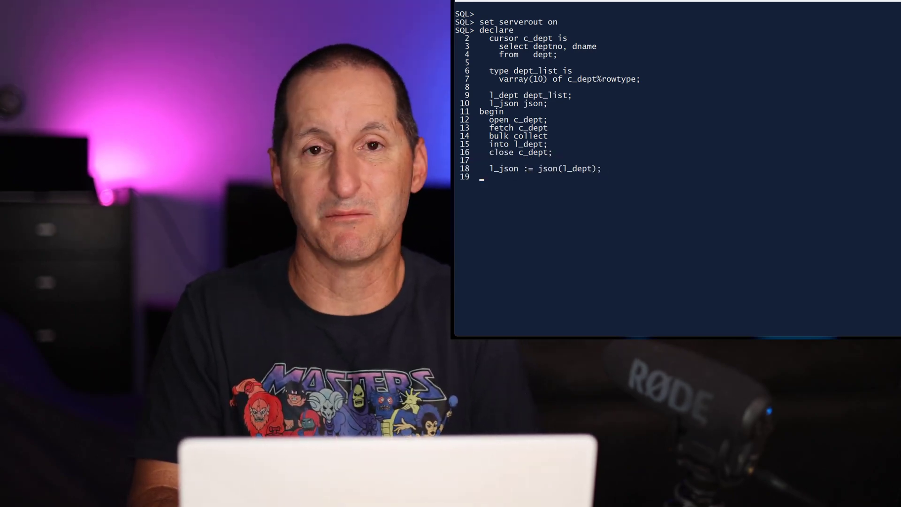
{"action": "type", "text": "dbms_output.put_line(json_serialize(l_js"}
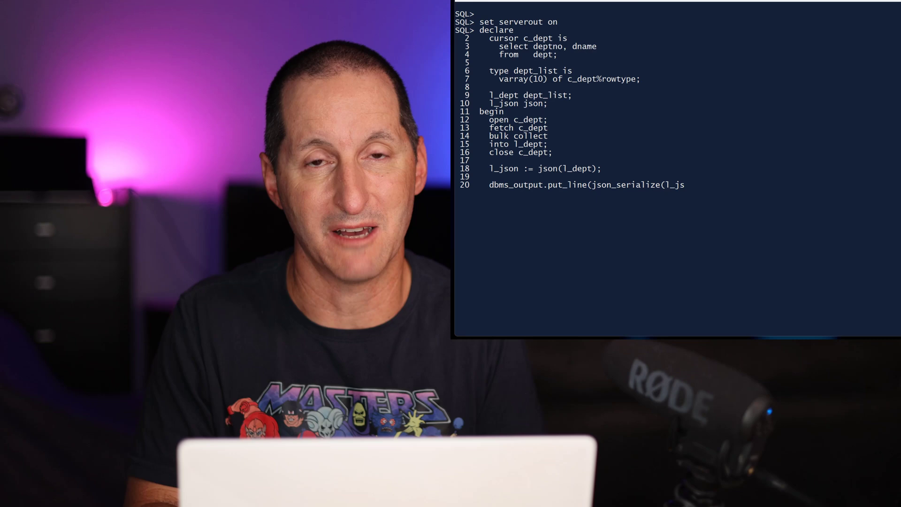